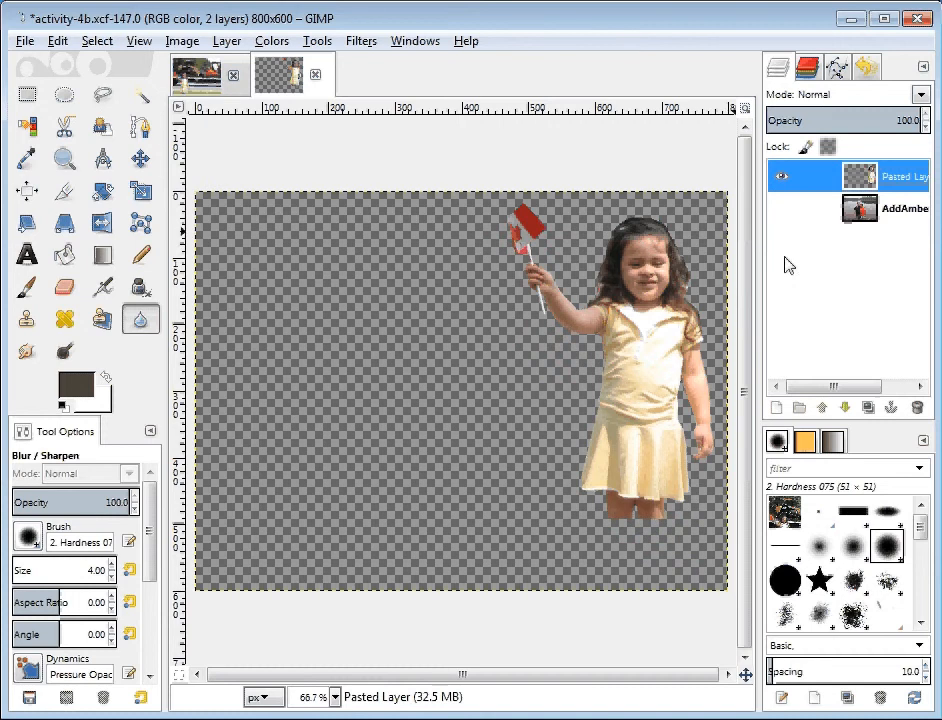
Turn the AddAmber background layer's visibility back on beneath the girl cutout
left_click(782, 209)
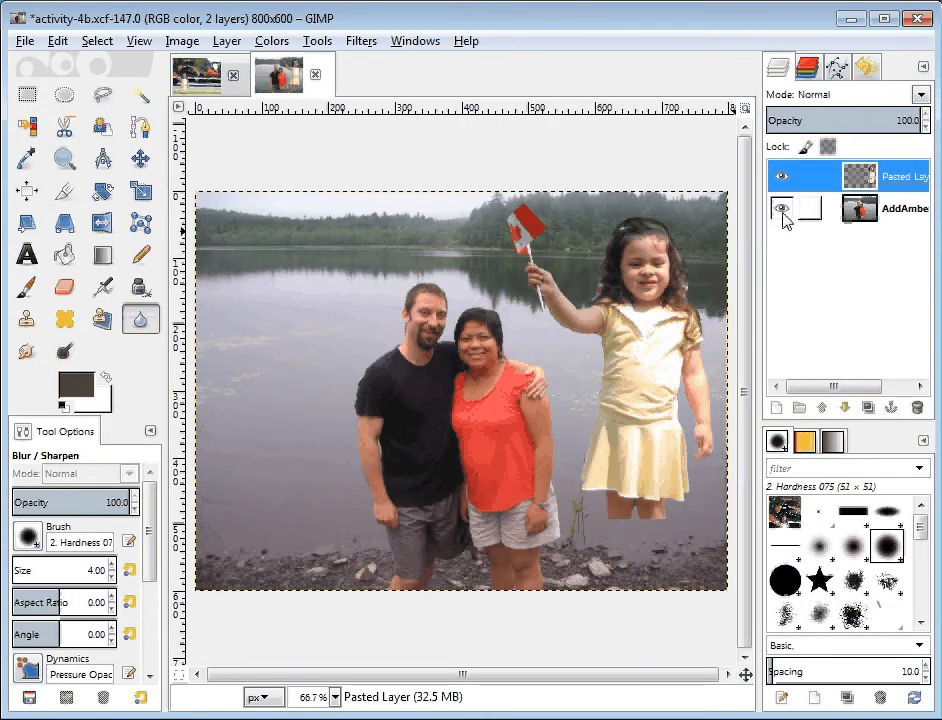
left_click(783, 207)
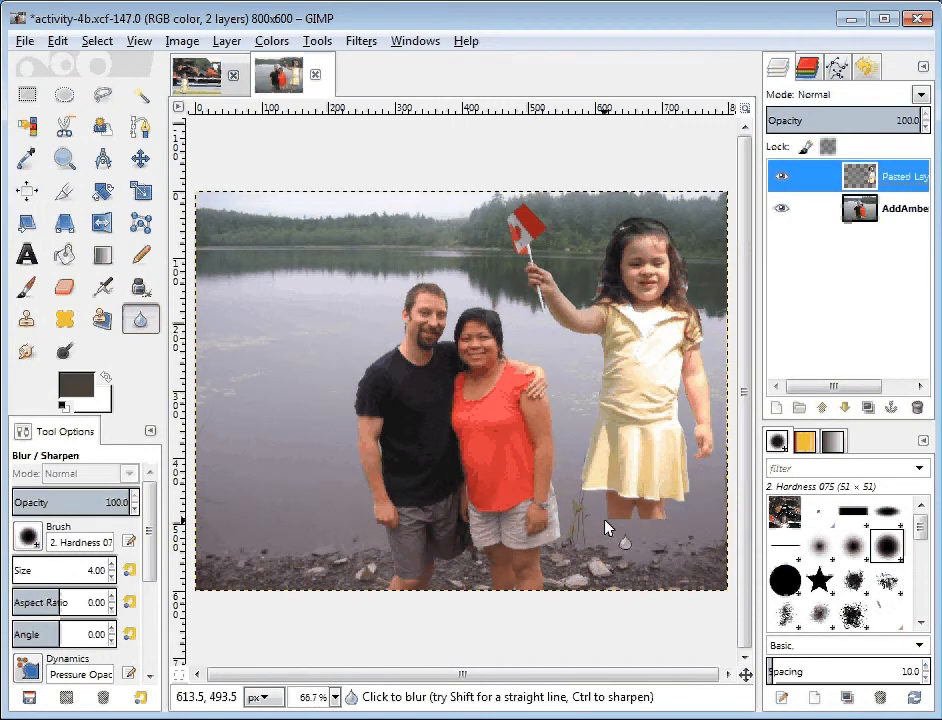
left_click(140, 158)
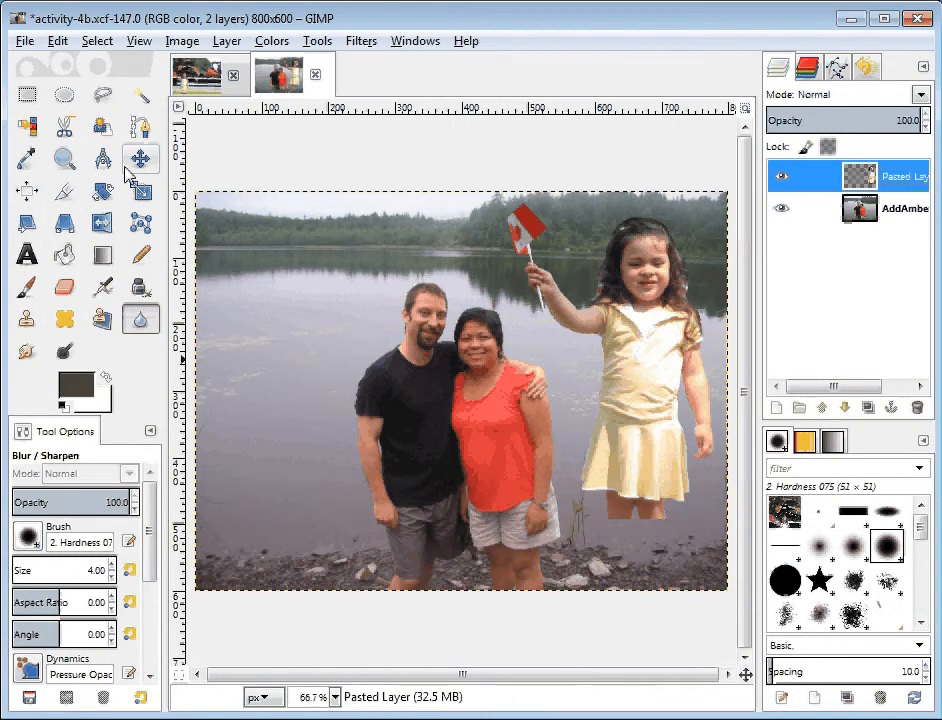
Drag the Pasted Layer girl left in front of the couple, flag near the man's shoulder
left_click(140, 158)
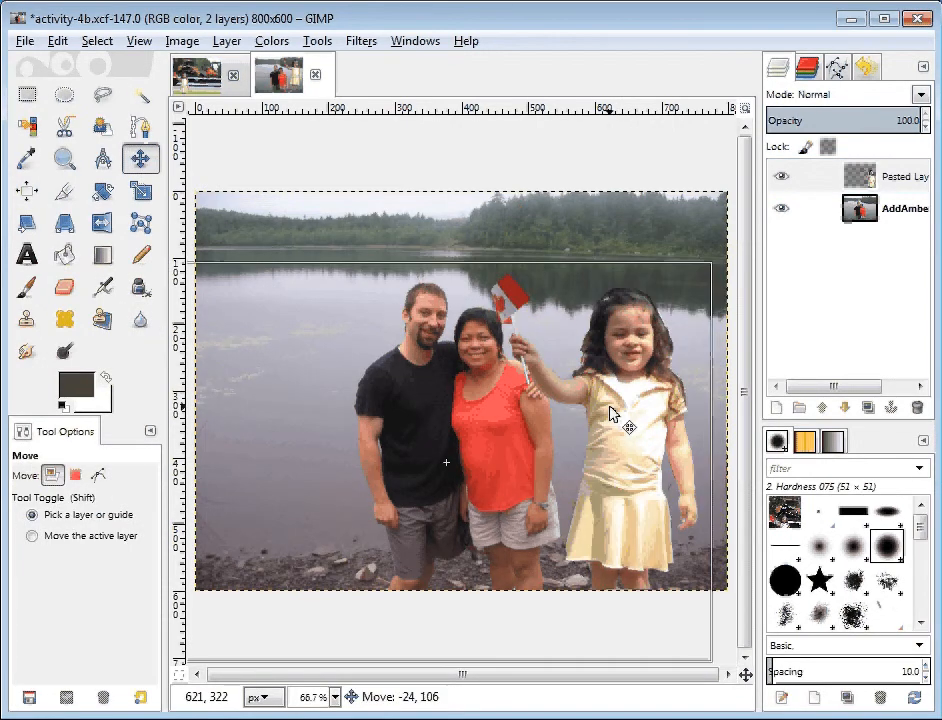
left_click_drag(613, 410, 600, 416)
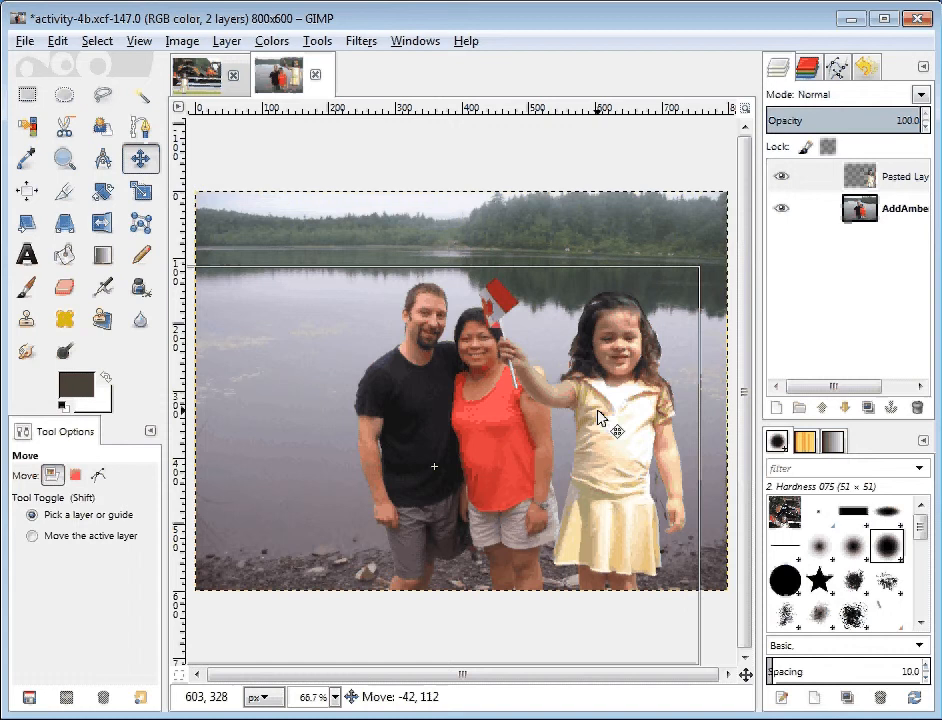
left_click_drag(600, 417, 435, 420)
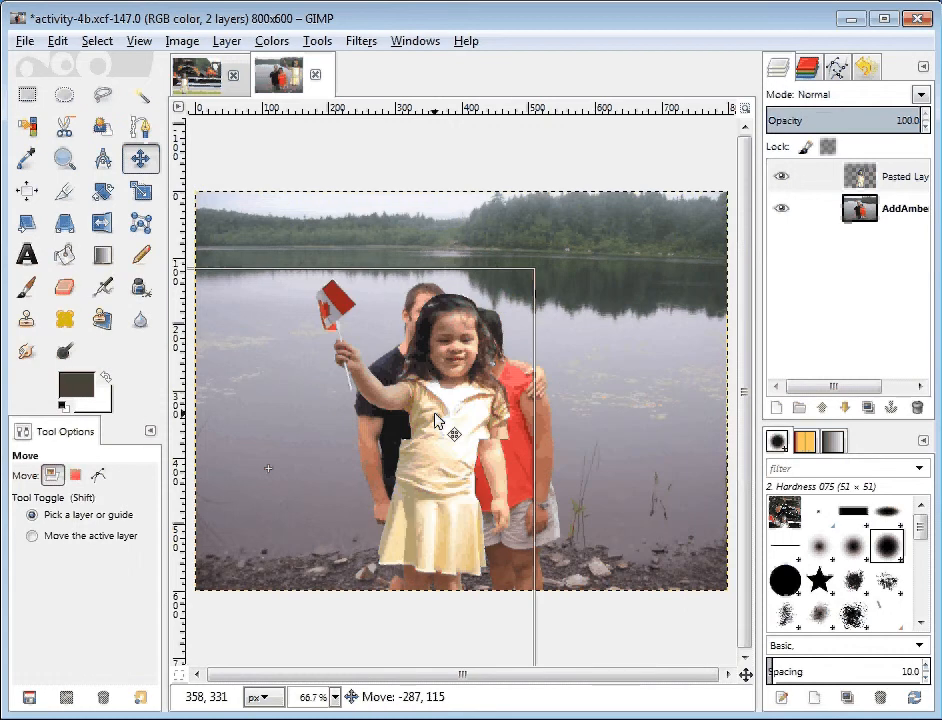
left_click_drag(437, 420, 450, 425)
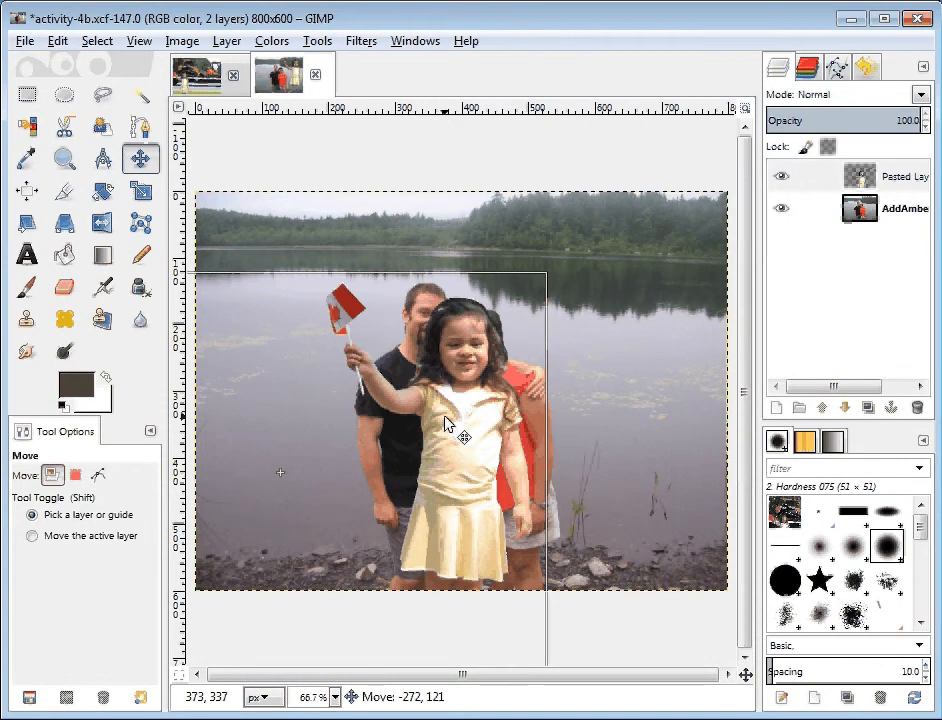
left_click_drag(448, 423, 520, 340)
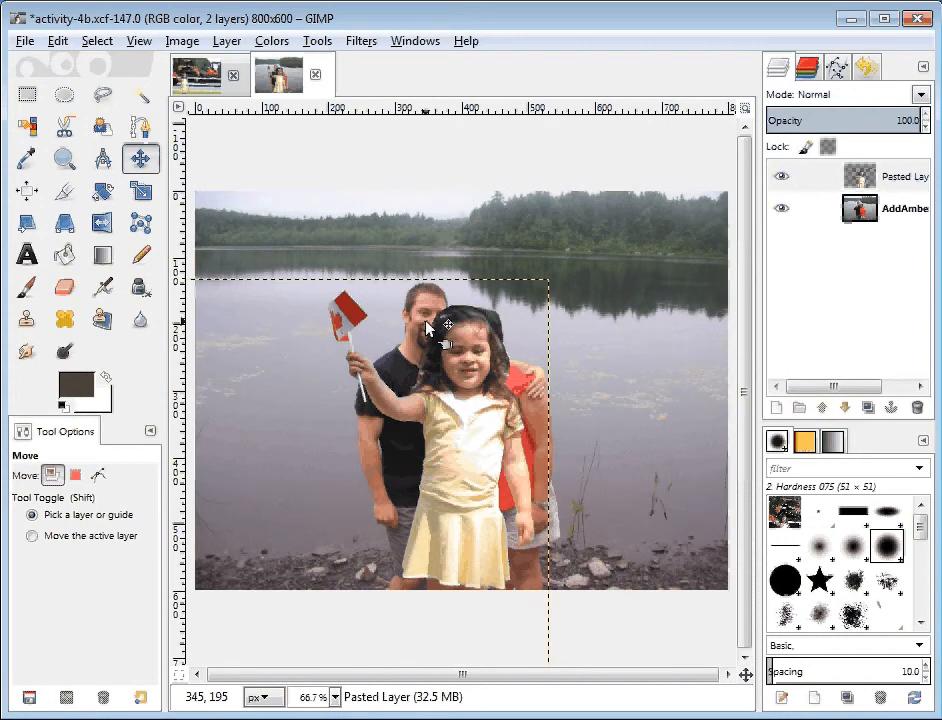
left_click_drag(445, 328, 450, 318)
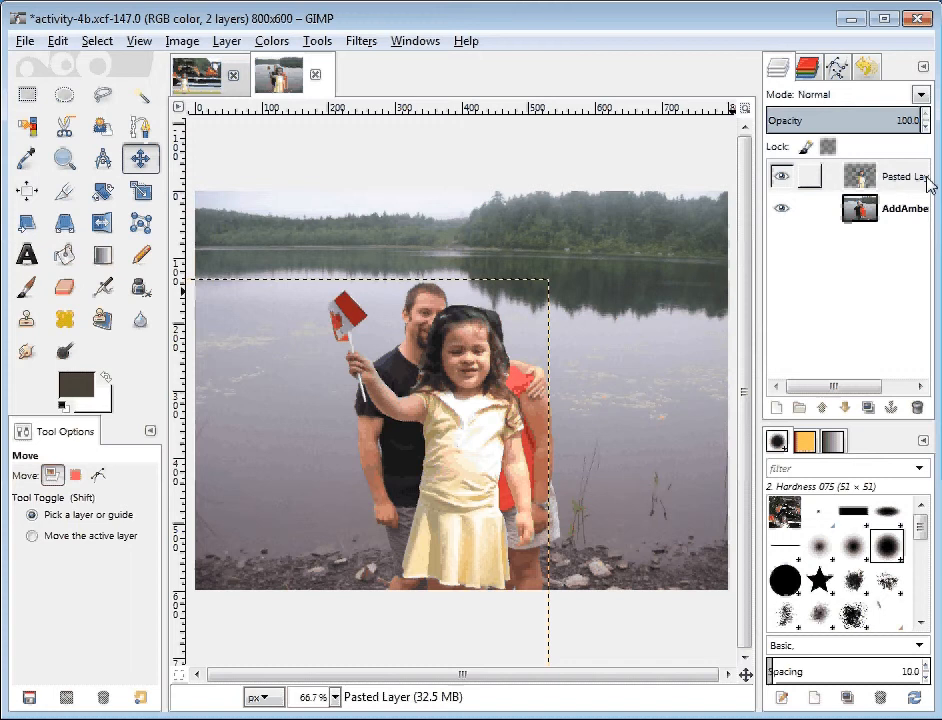
Resize the Pasted Layer boundary with Layer to Image Size
right_click(900, 176)
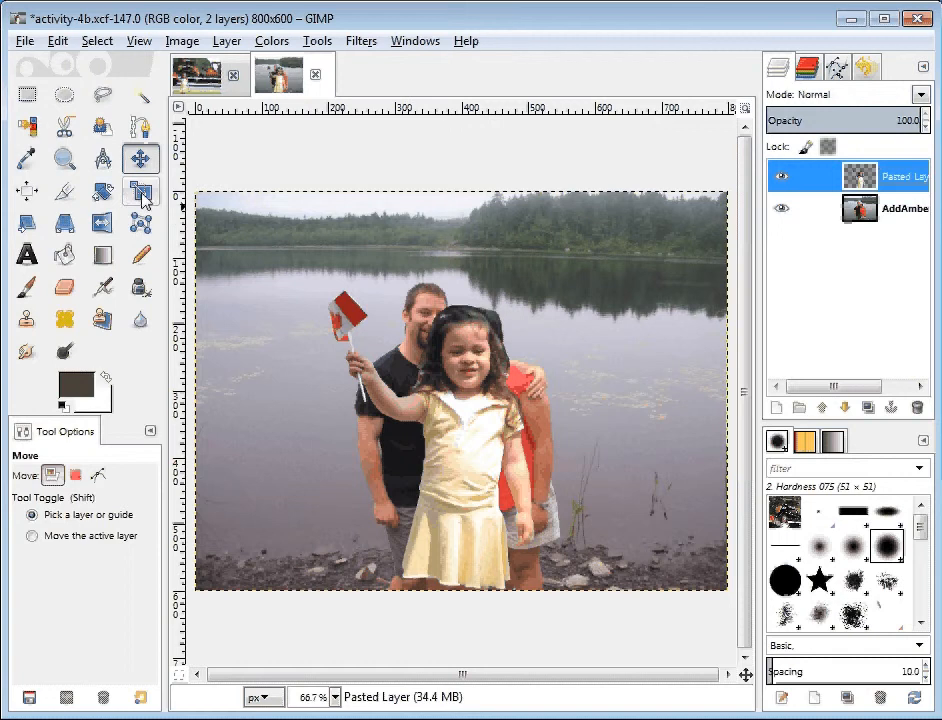
Preview a proportional Scale of the girl's layer to 626 × 470 pixels
left_click(140, 190)
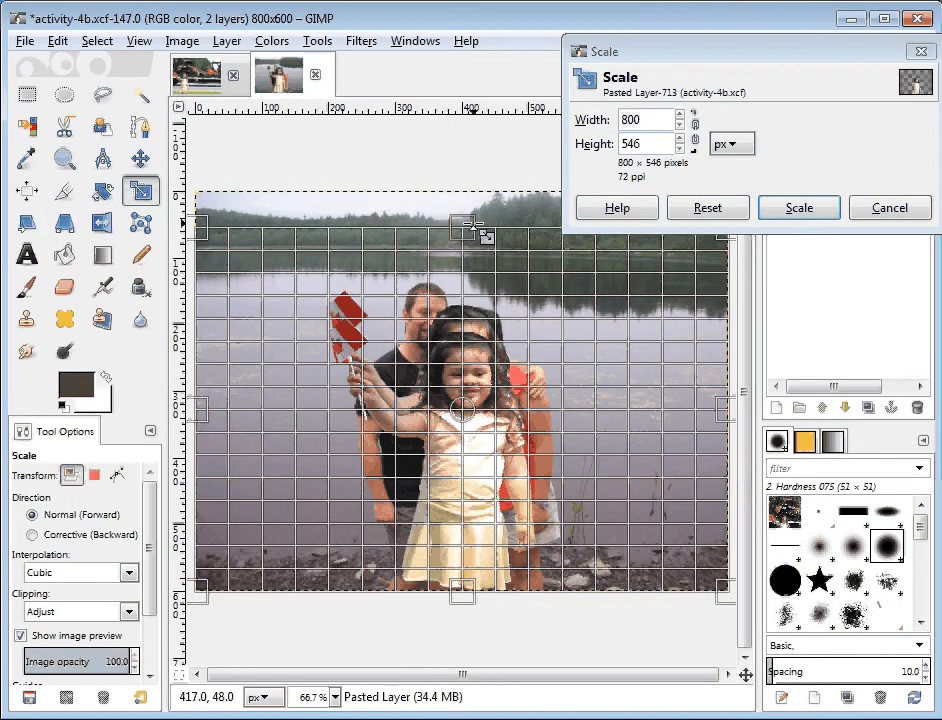
left_click(707, 207)
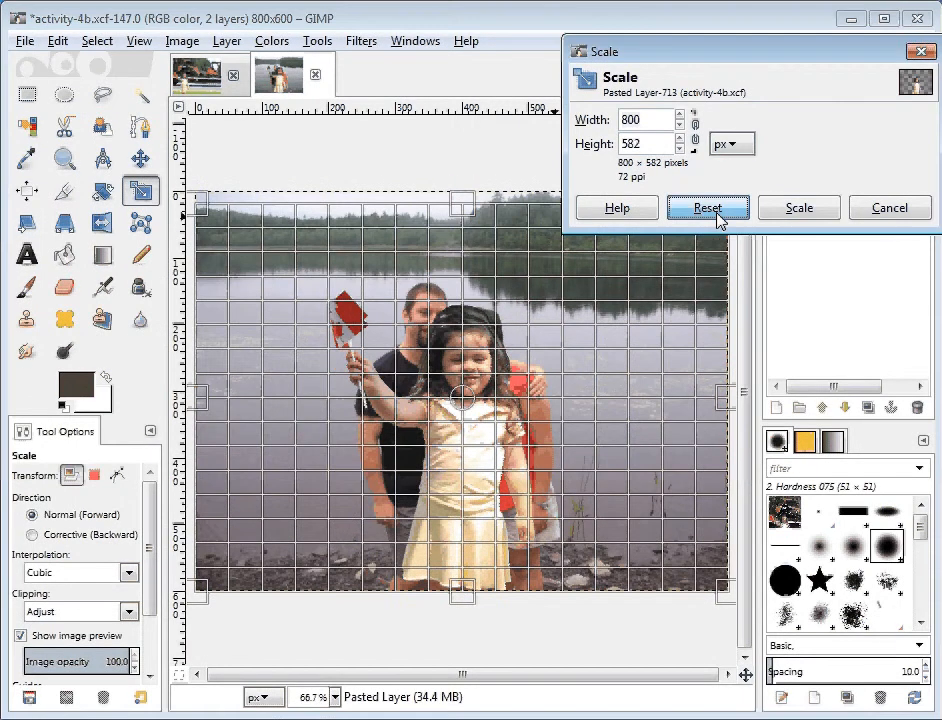
left_click(707, 207)
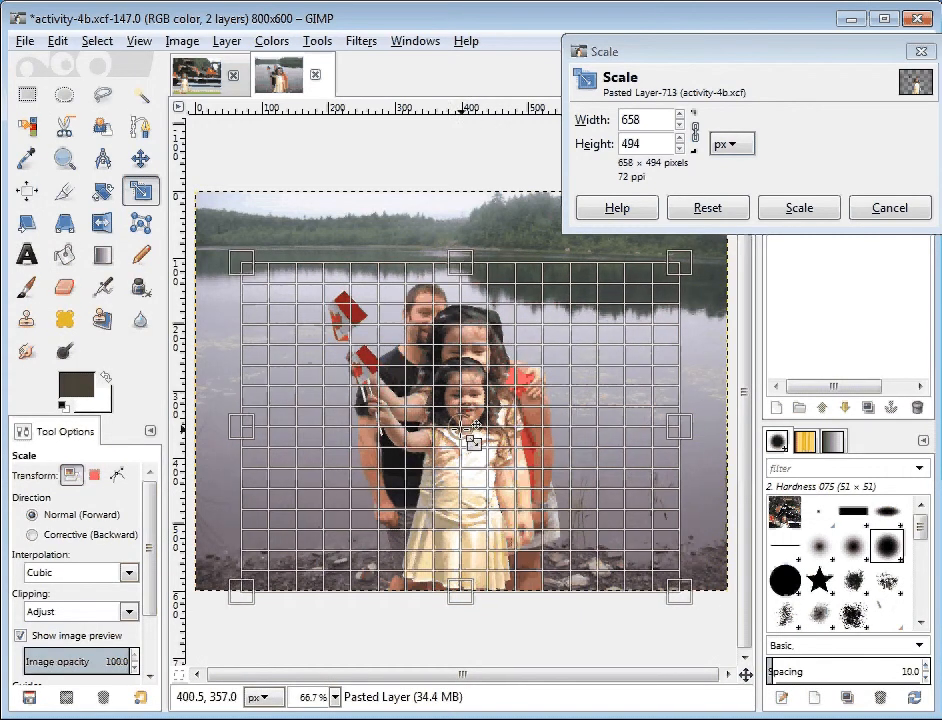
left_click_drag(240, 263, 260, 278)
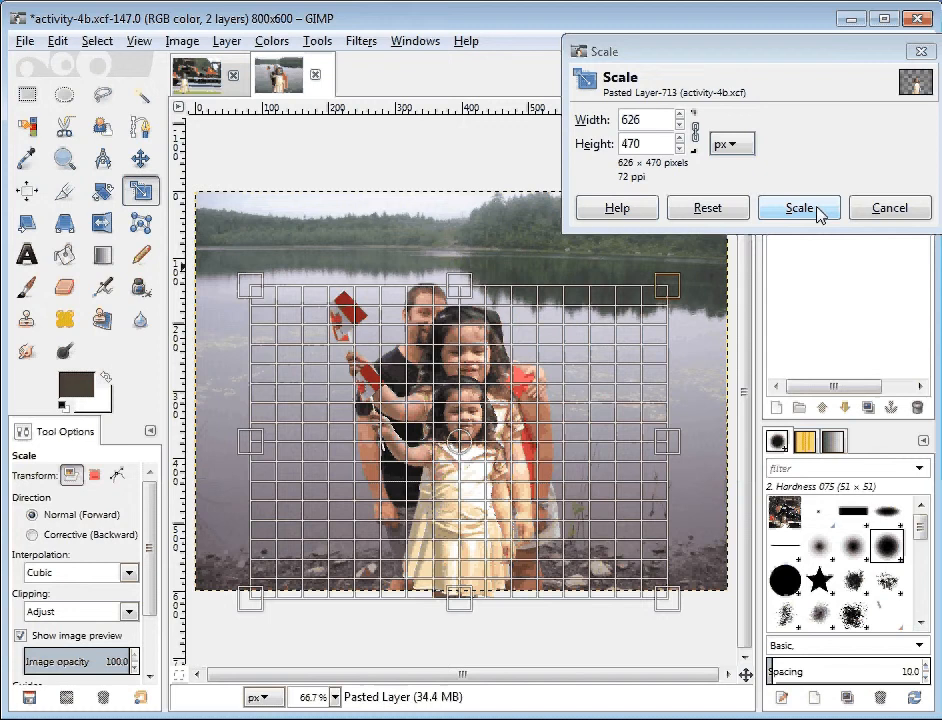
Apply the 626 × 470 scale and move the smaller girl lower toward the shoreline
left_click(798, 207)
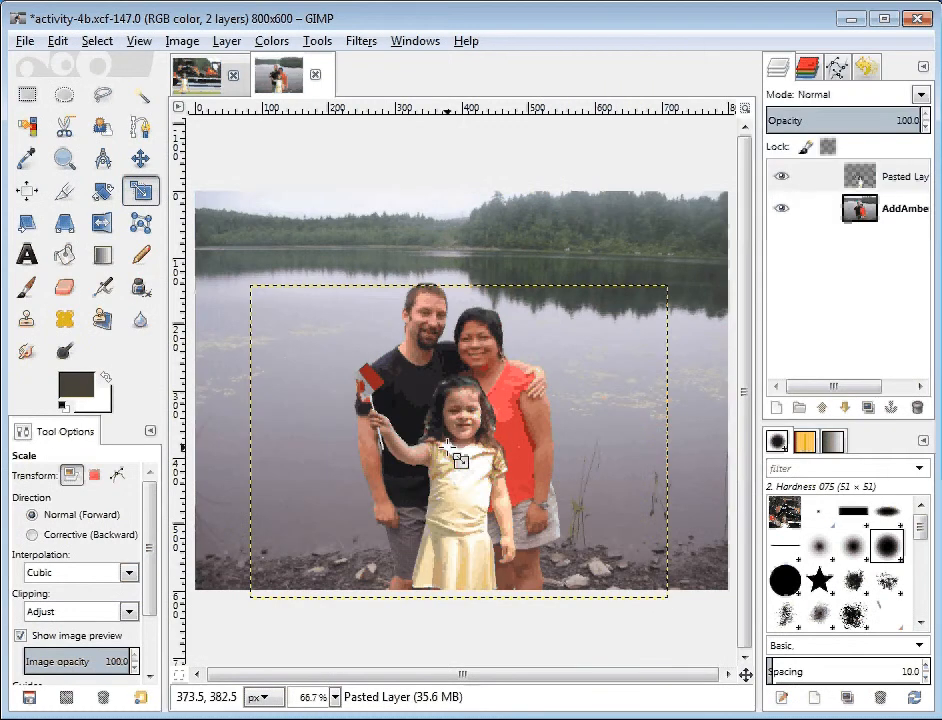
left_click(140, 158)
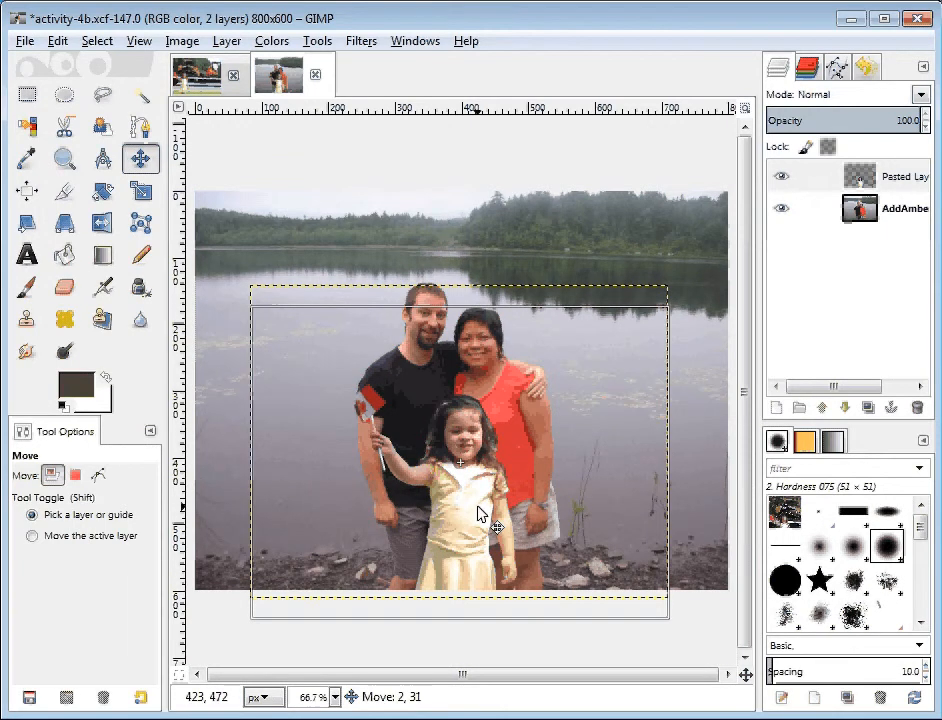
left_click_drag(485, 514, 570, 508)
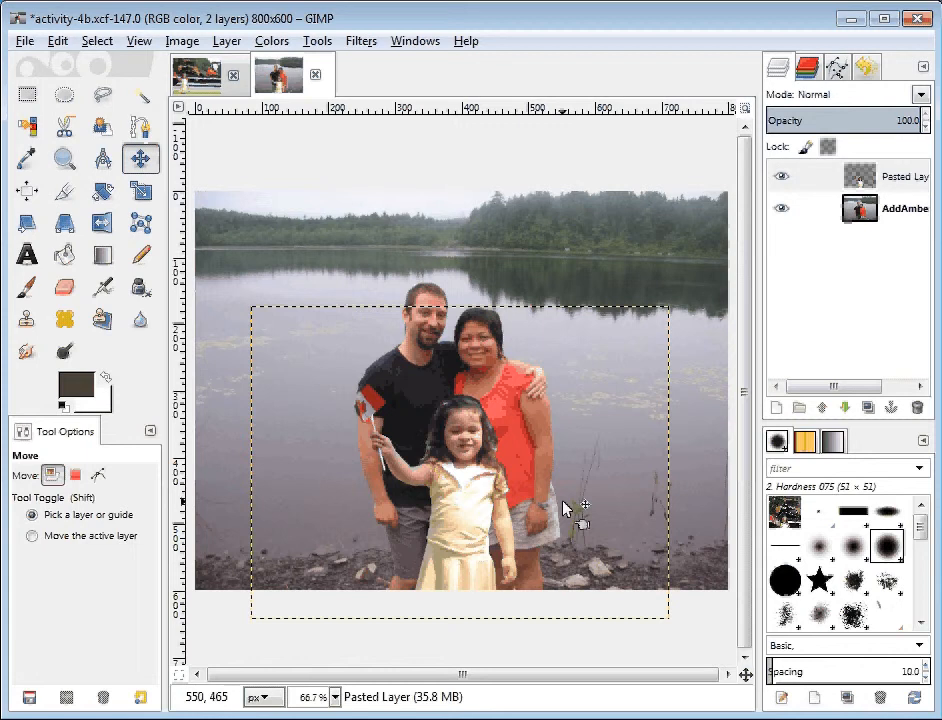